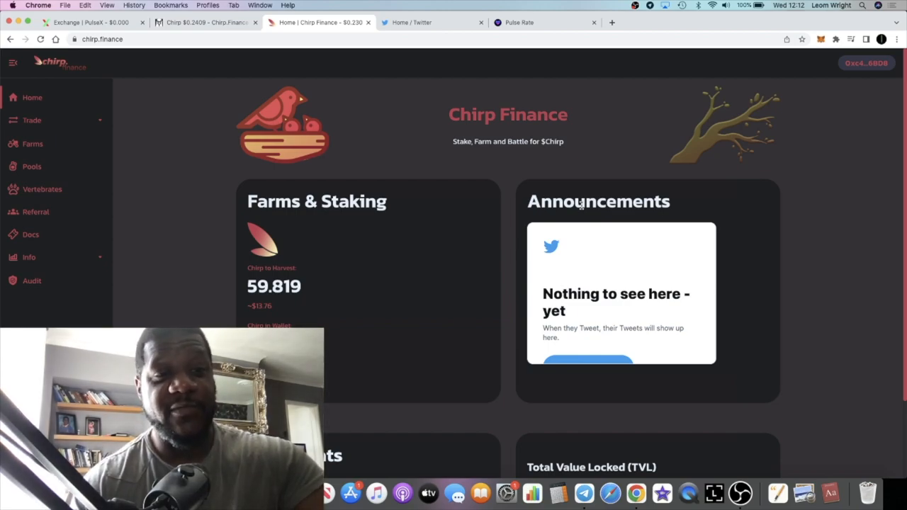
mouse_move(434, 198)
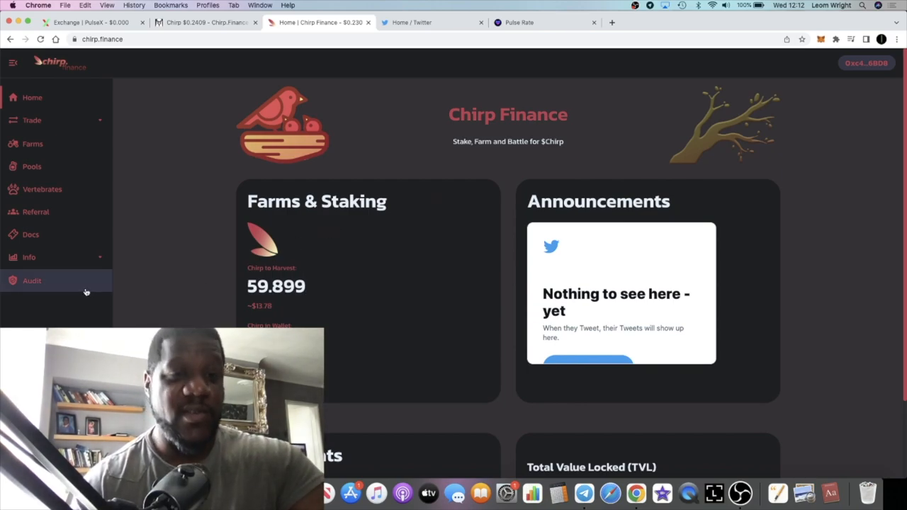
Step: Open the Nest audit report, dated Jul 10th, 2023, from the Audit sidebar link
left_click(32, 280)
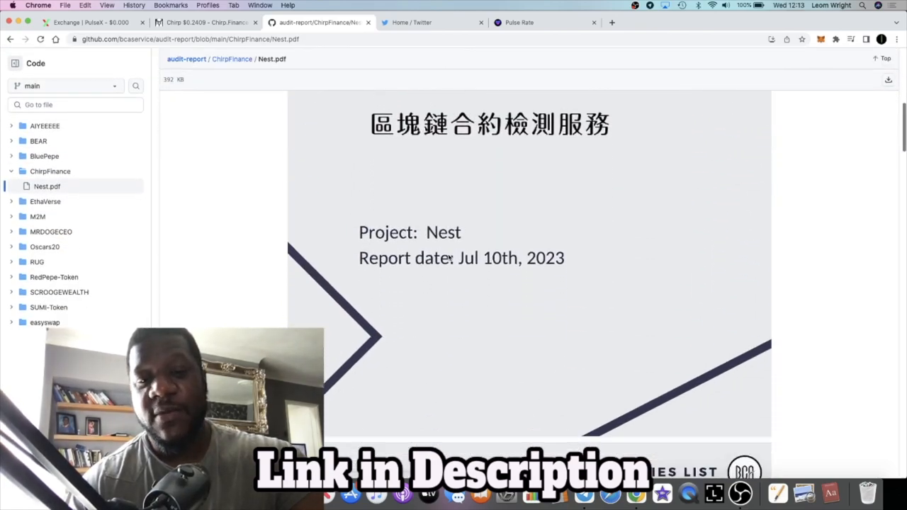
Step: Scroll through Nest.pdf on GitHub before returning to the Chirp Finance home page
scroll("up", 3)
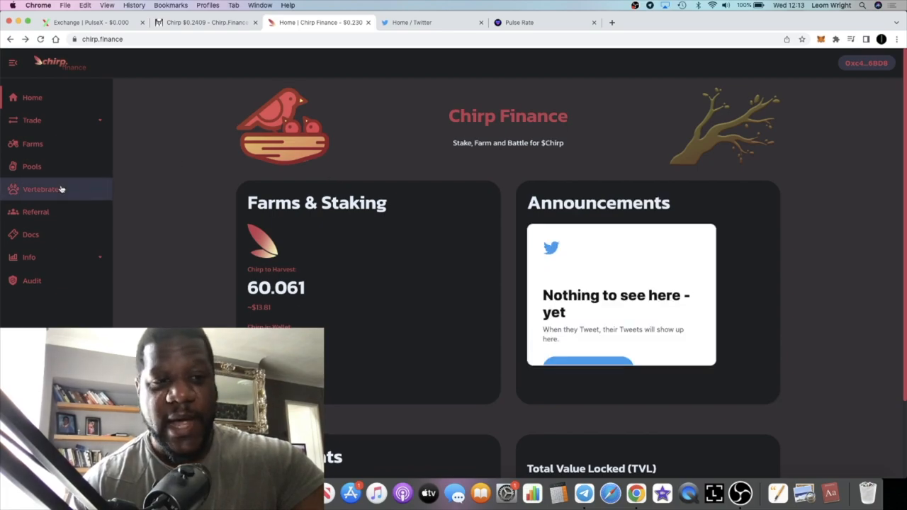
mouse_move(31, 166)
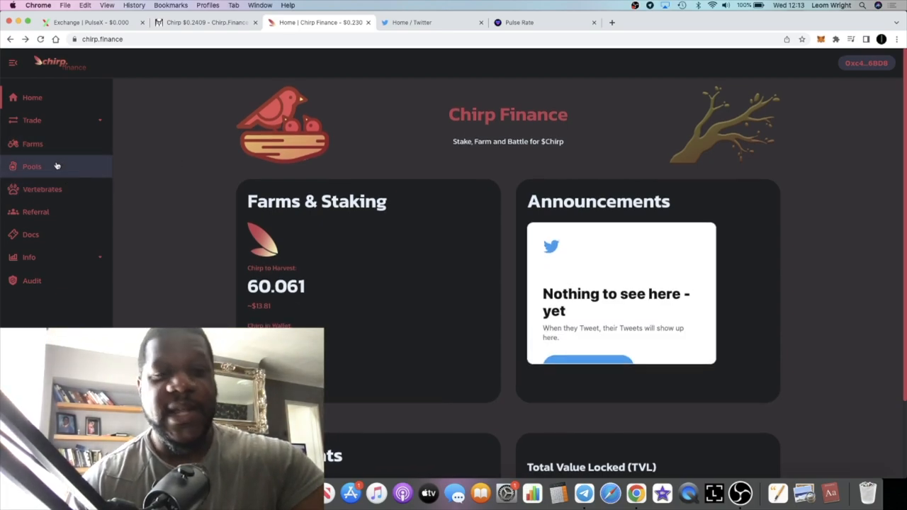
Step: Go to the Pools page and scroll through the single-staking pools
left_click(31, 165)
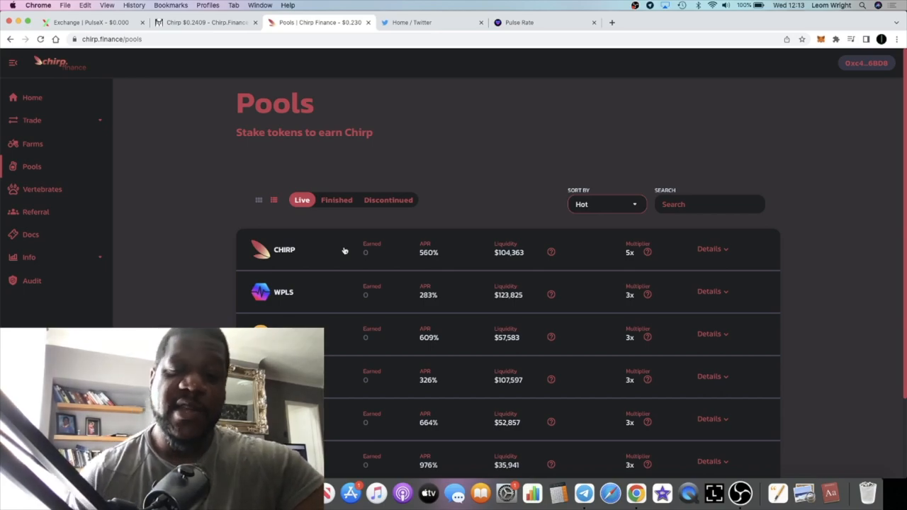
scroll("down", 3)
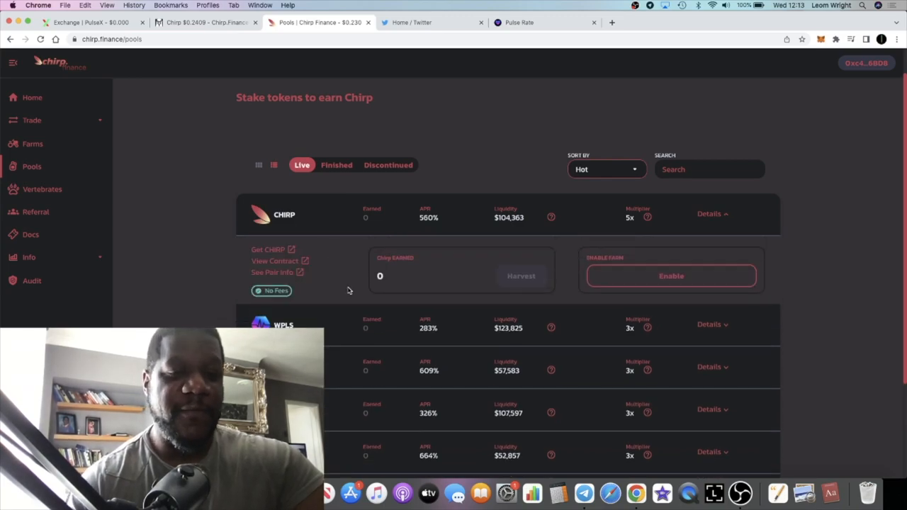
scroll("down", 3)
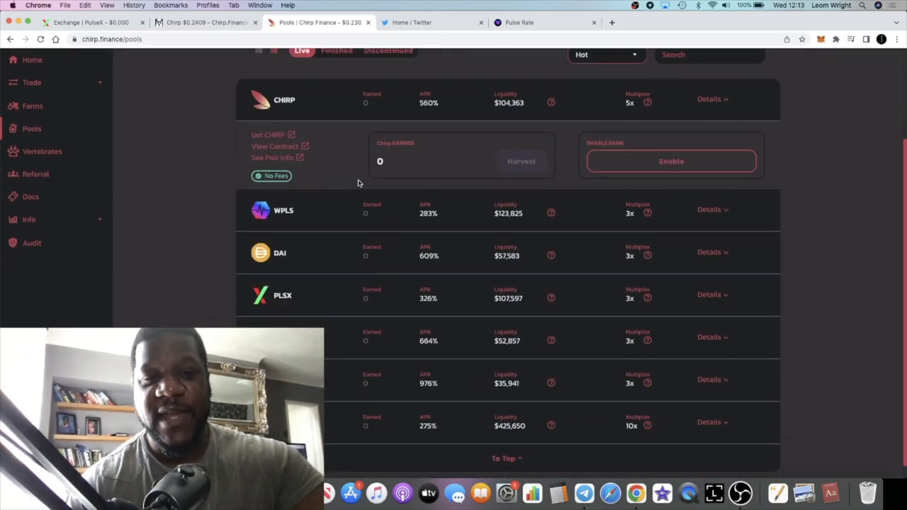
Step: Collapse the CHIRP pool details, expand WPLS, and browse DAI, PLSX and WETH pools
left_click(712, 99)
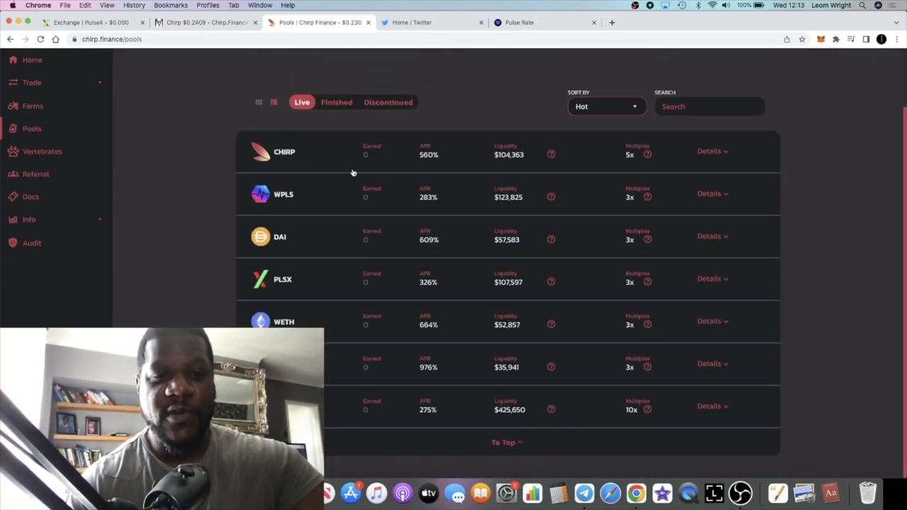
left_click(712, 194)
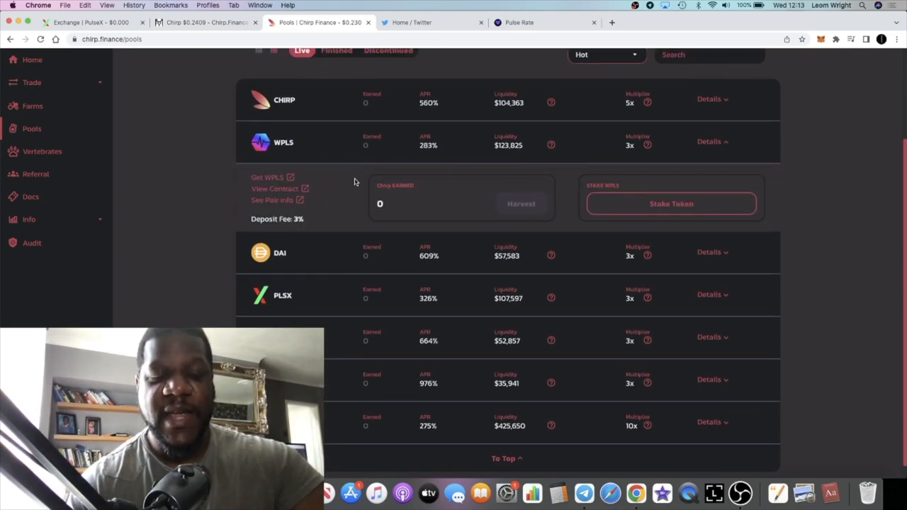
scroll("up", 3)
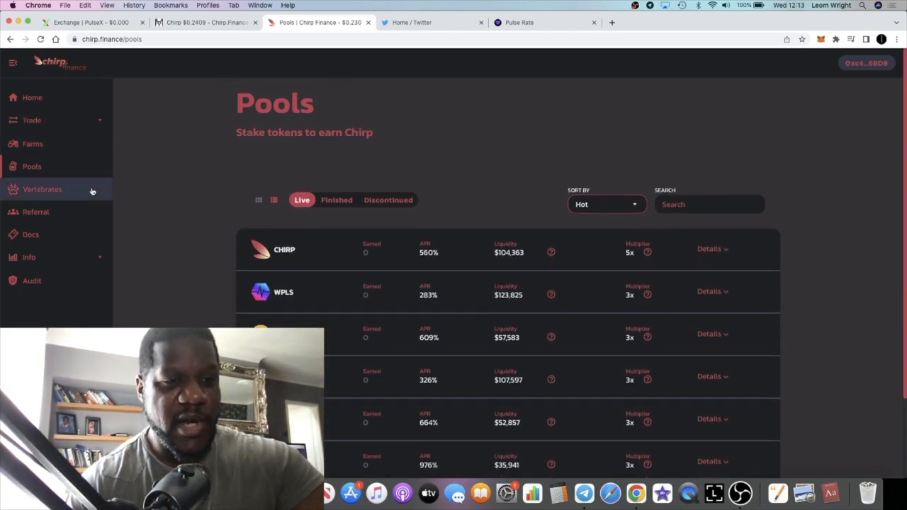
mouse_move(63, 145)
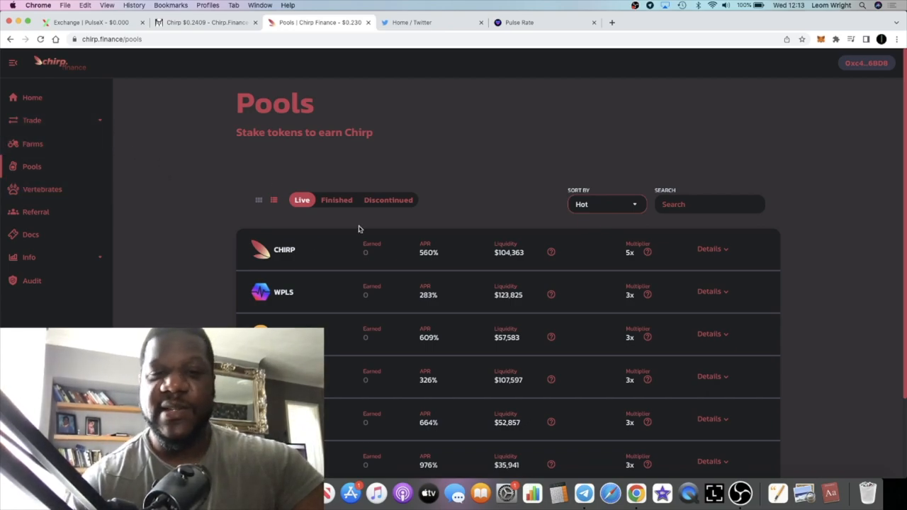
scroll("down", 3)
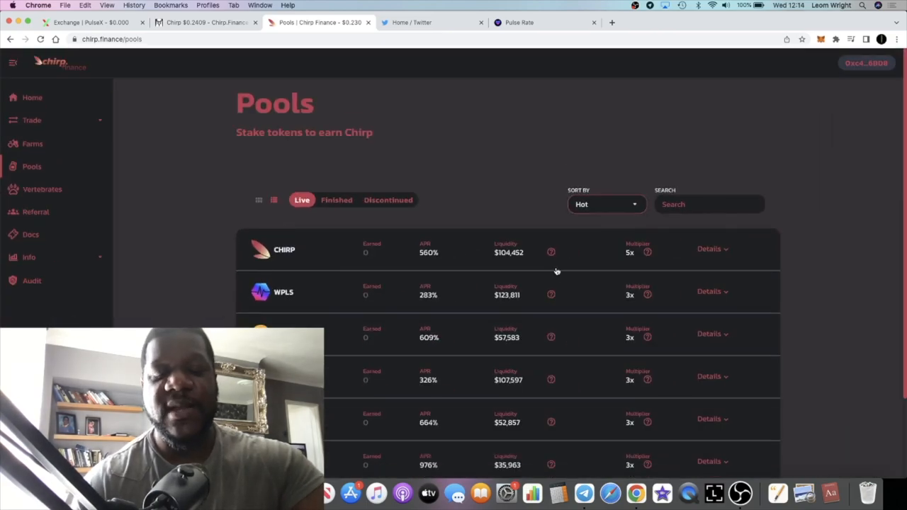
scroll("down", 3)
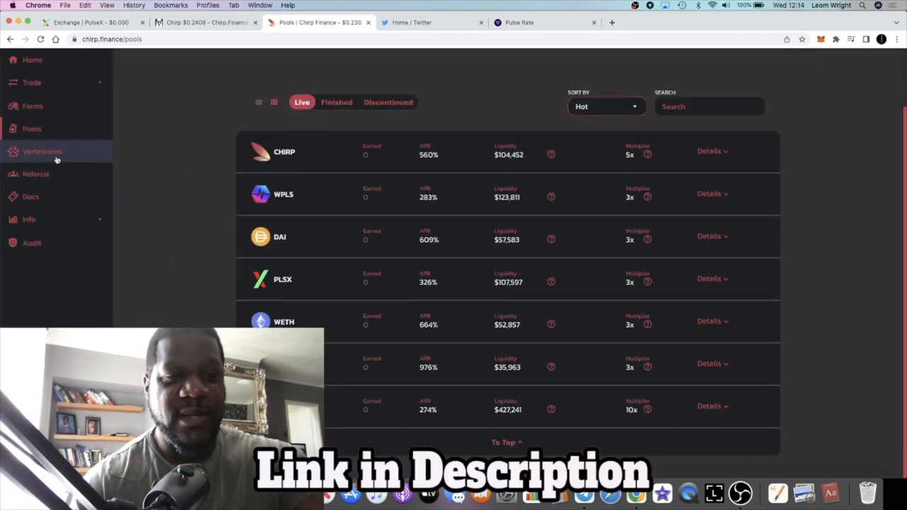
left_click(42, 151)
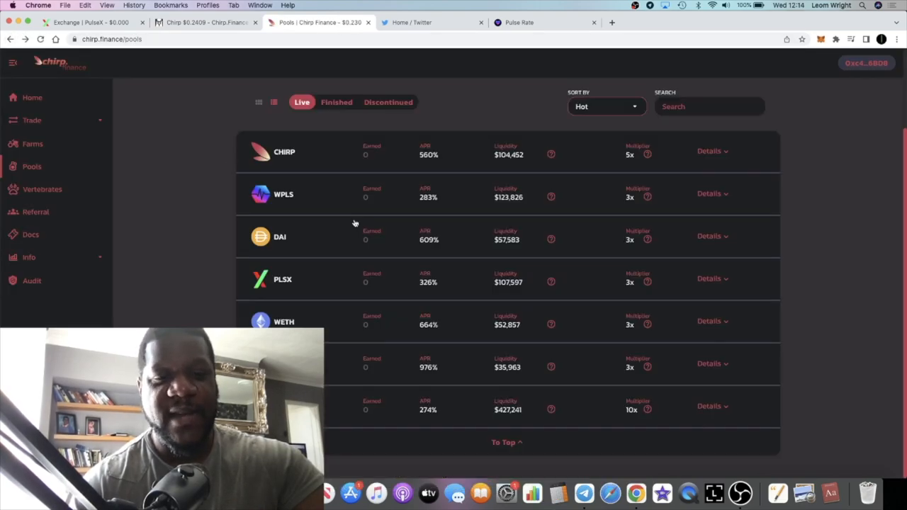
mouse_move(411, 365)
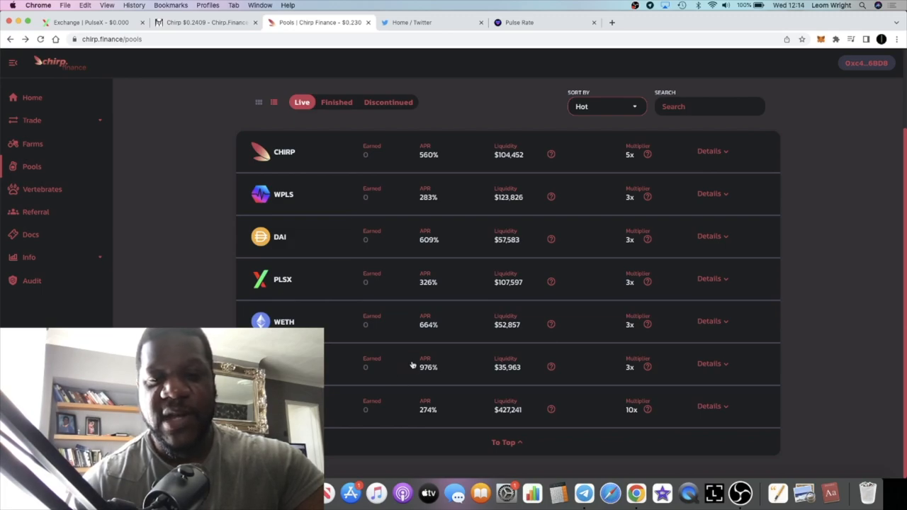
scroll("up", 3)
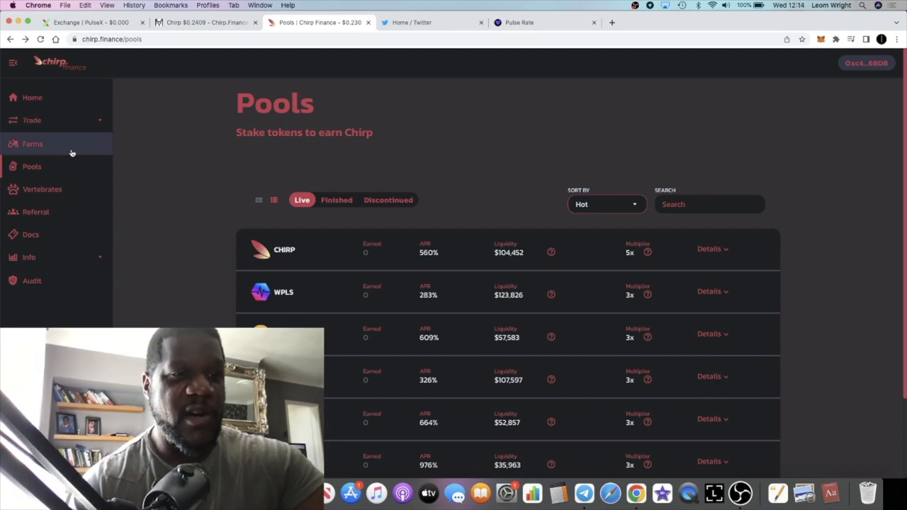
Step: Scroll the Farms page past CHIRP-PLS, CHIRP-USDC and CHIRP-WBTC APRs, then back to top
left_click(33, 144)
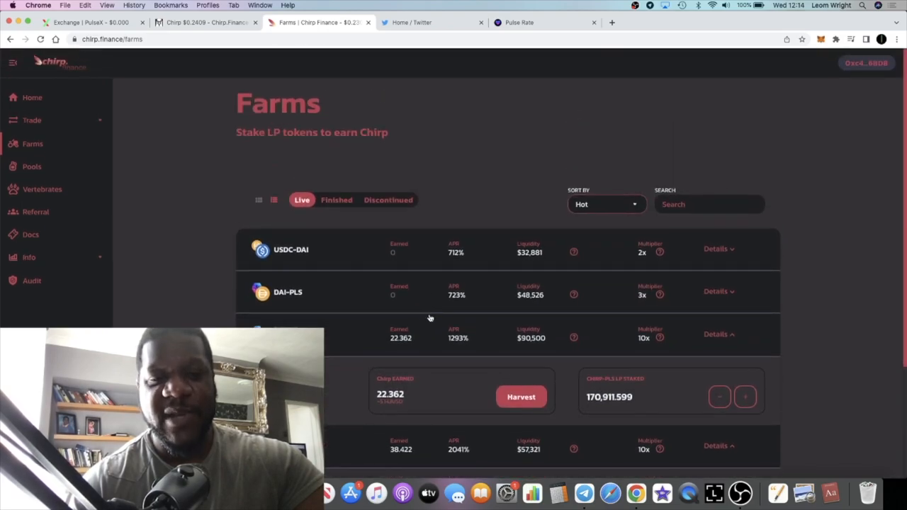
mouse_move(433, 337)
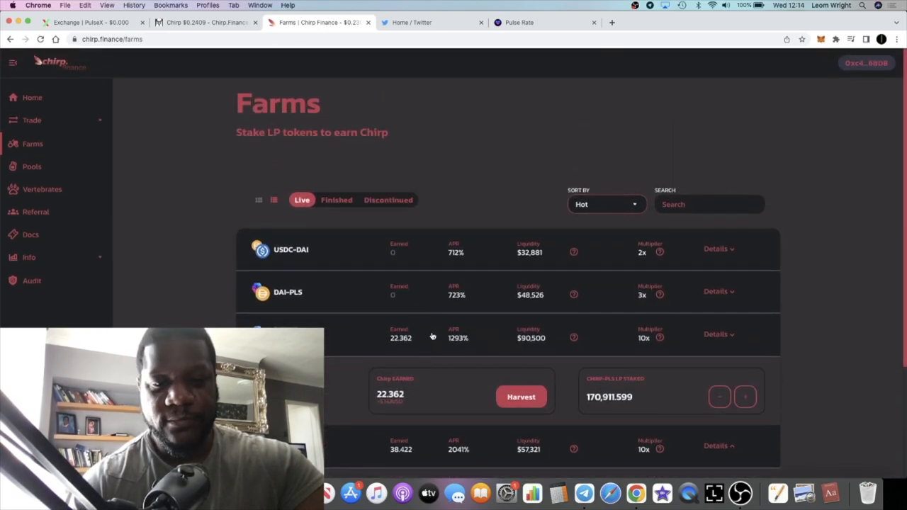
scroll("down", 3)
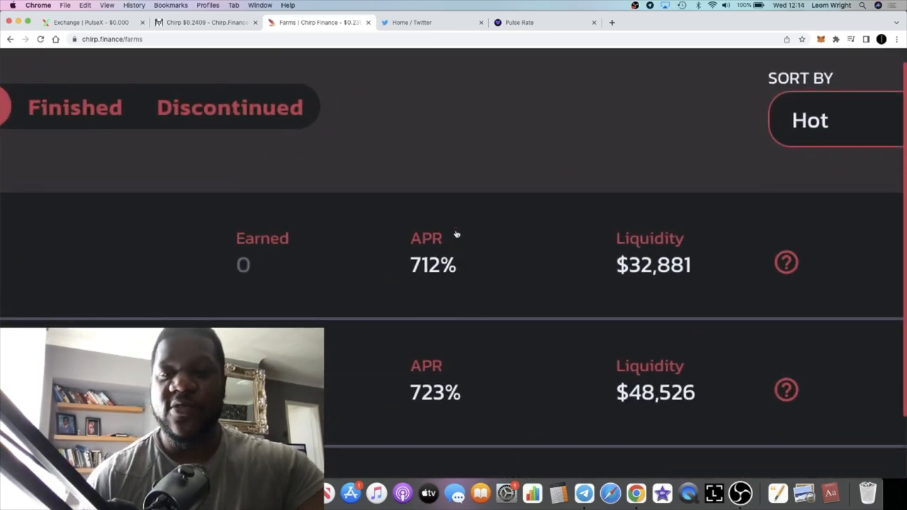
mouse_move(461, 288)
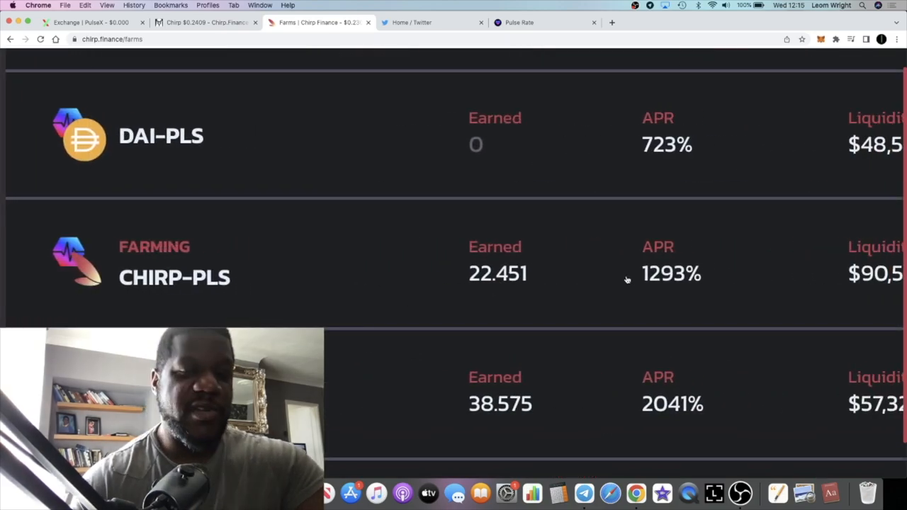
scroll("down", 3)
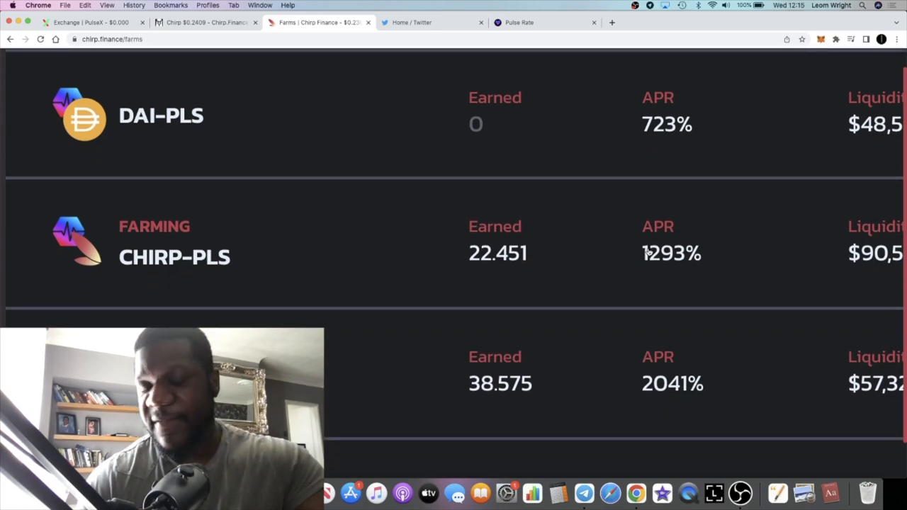
mouse_move(659, 270)
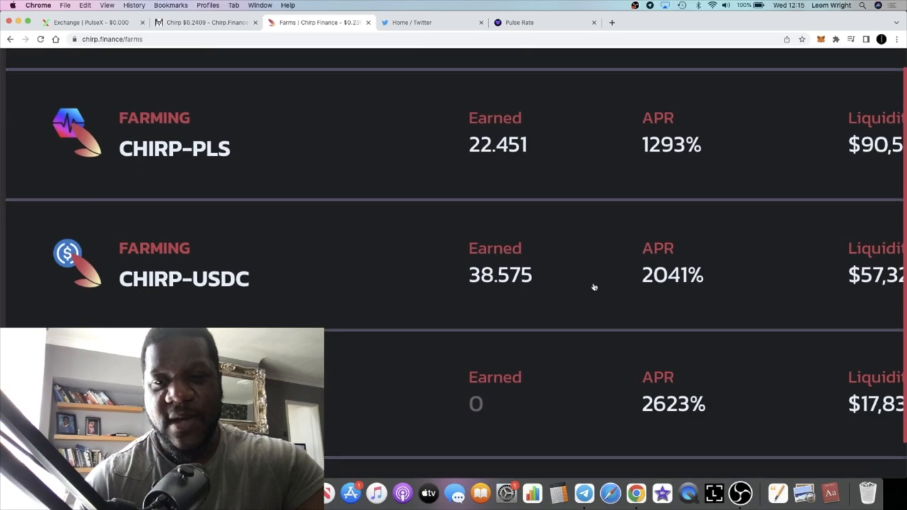
mouse_move(572, 303)
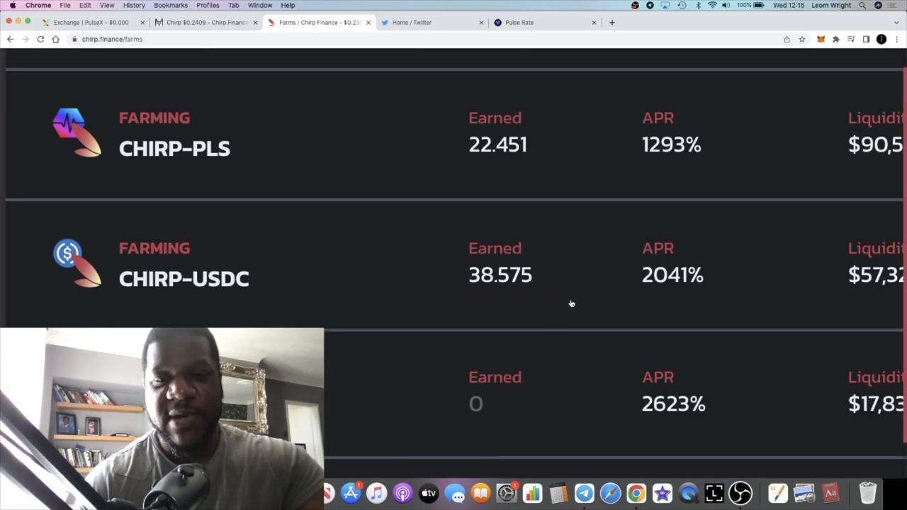
mouse_move(642, 287)
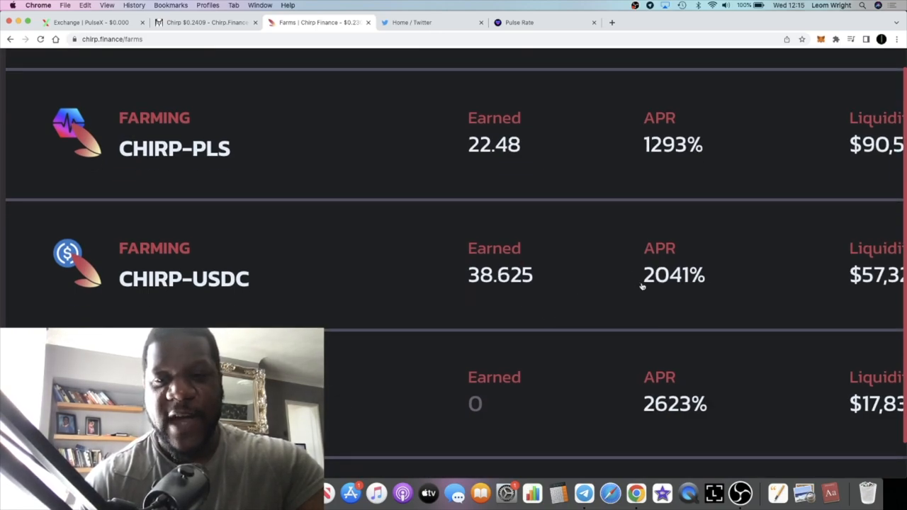
scroll("down", 3)
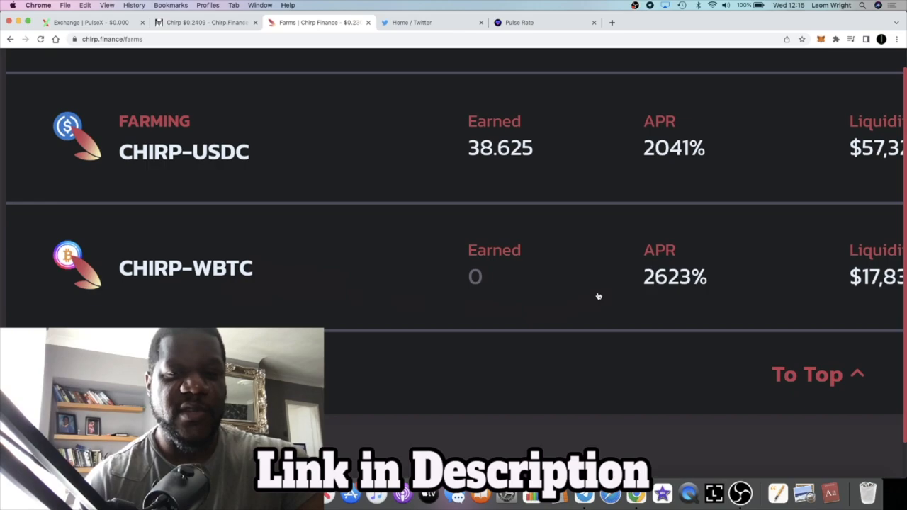
scroll("up", 3)
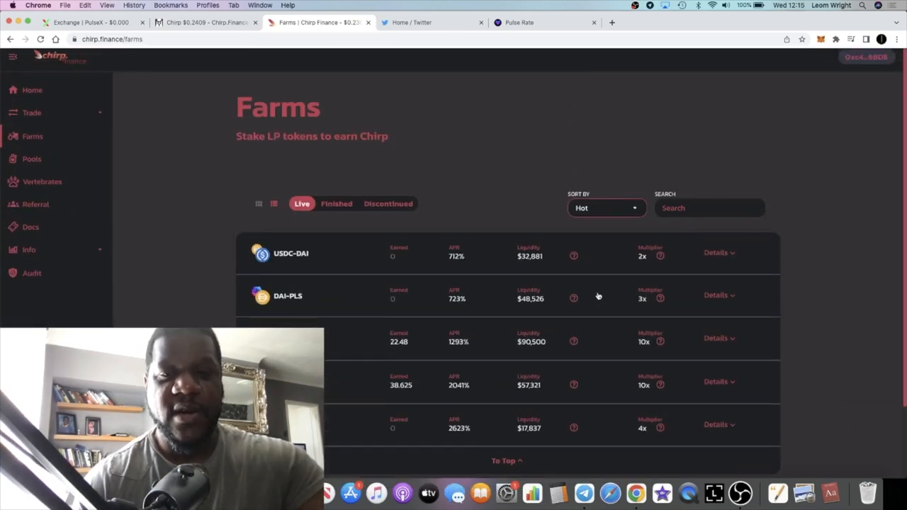
Step: Go Home and scroll to the Total Value Locked card showing about $1,155,140
left_click(32, 98)
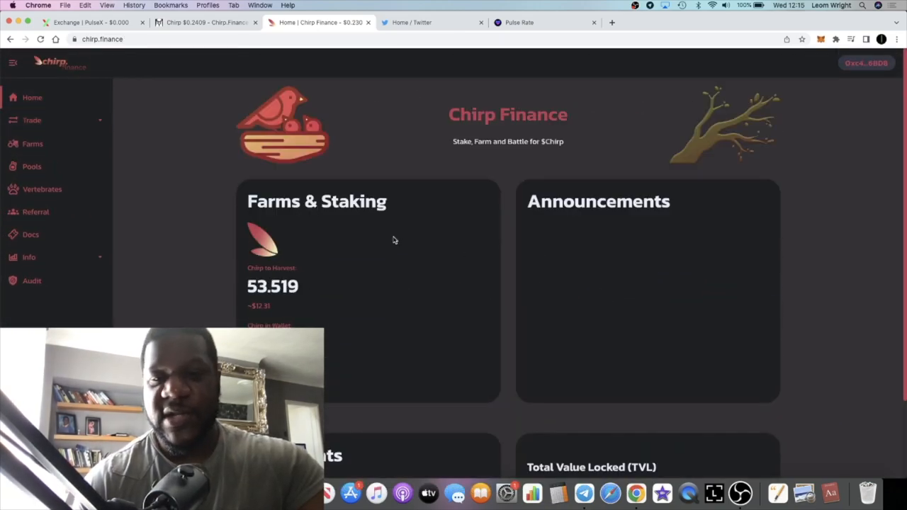
scroll("down", 3)
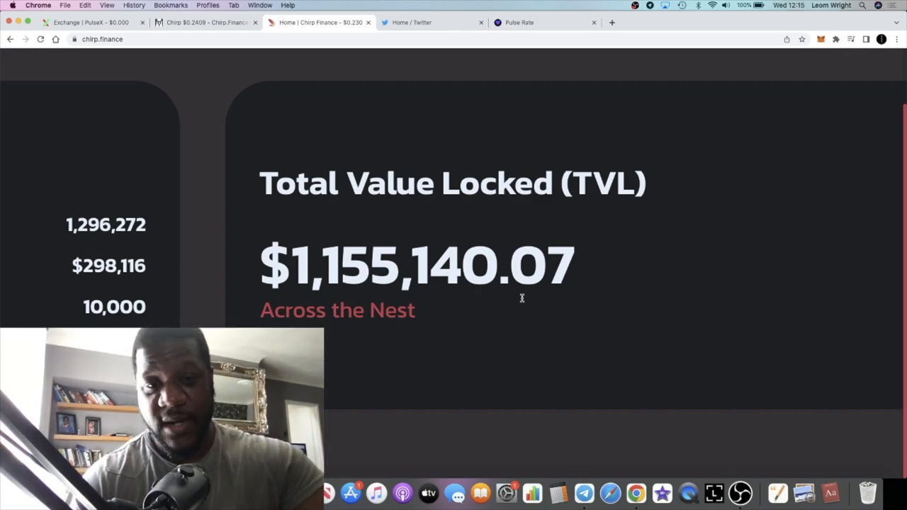
scroll("down", 3)
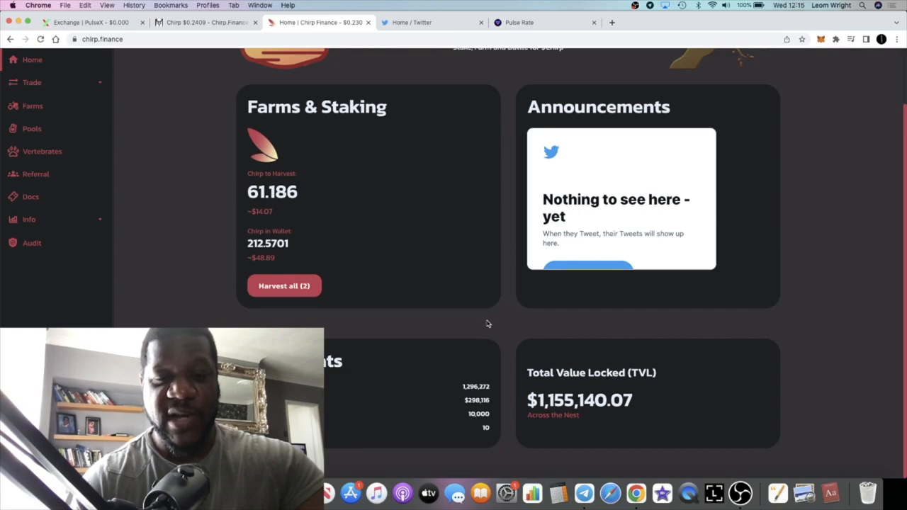
scroll("down", 3)
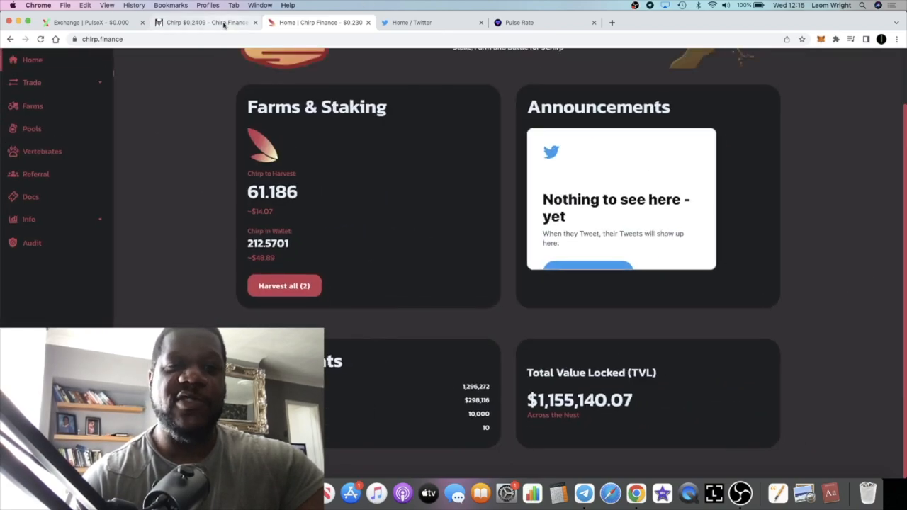
Step: Check the Chirp/WPLS chart on DEX Screener at $0.2409, then return to Chirp Finance
left_click(206, 22)
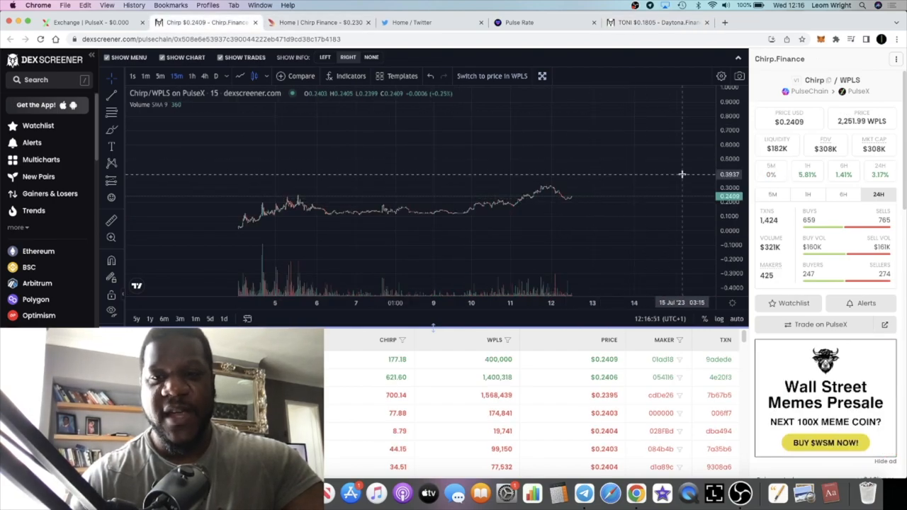
mouse_move(696, 193)
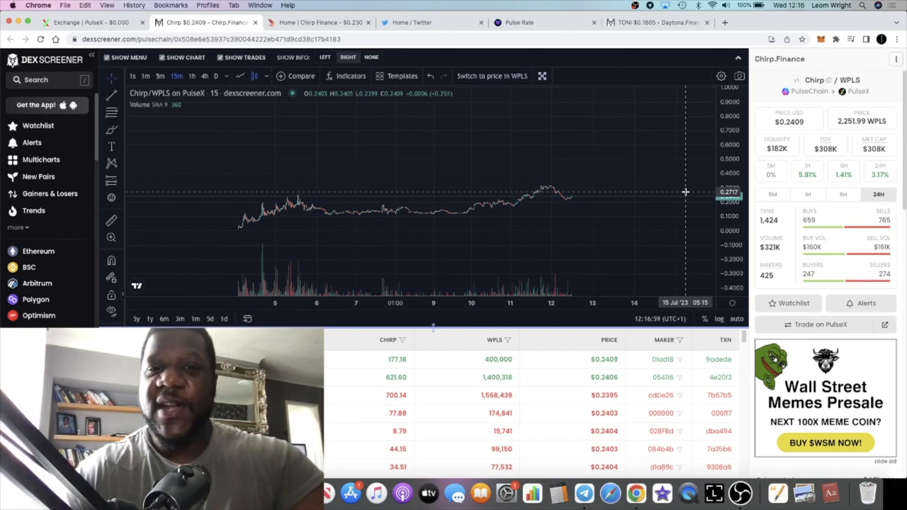
left_click(319, 22)
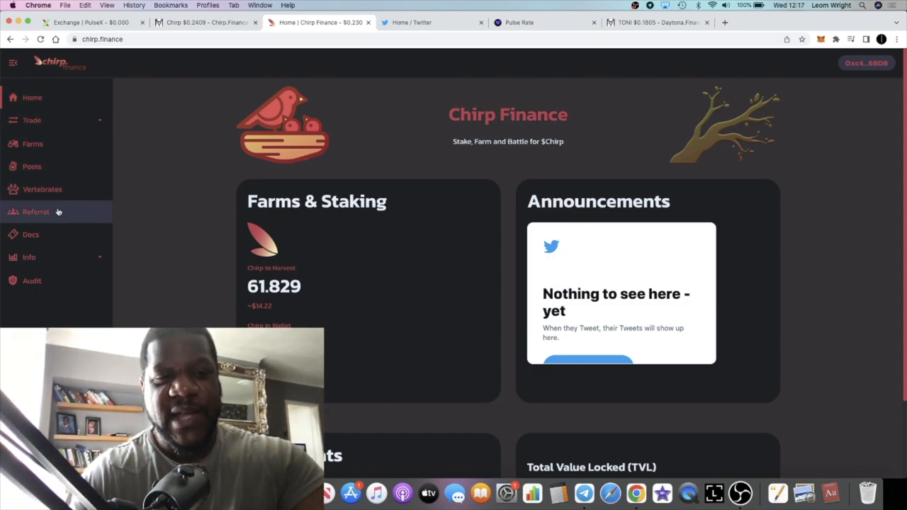
Step: View the Referral page with its 30% deposit-fee share, toggle Trade, then return to Farms
left_click(35, 212)
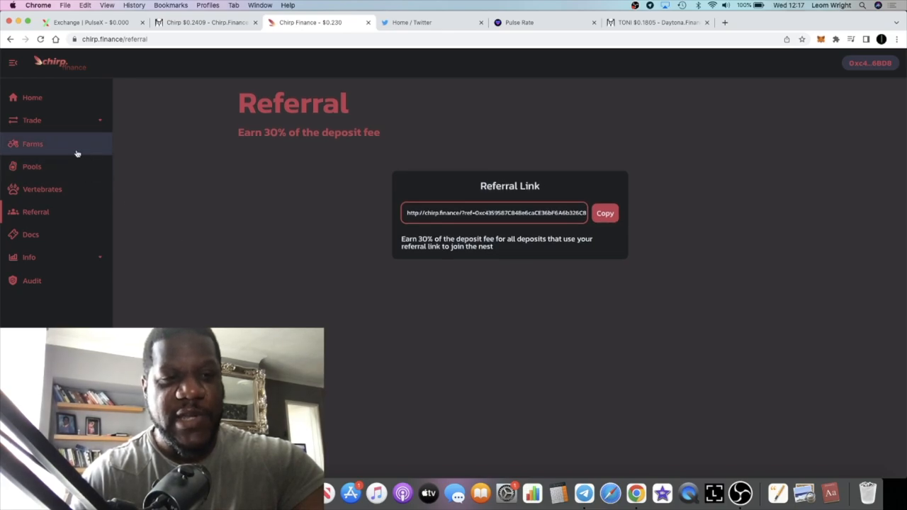
left_click(32, 120)
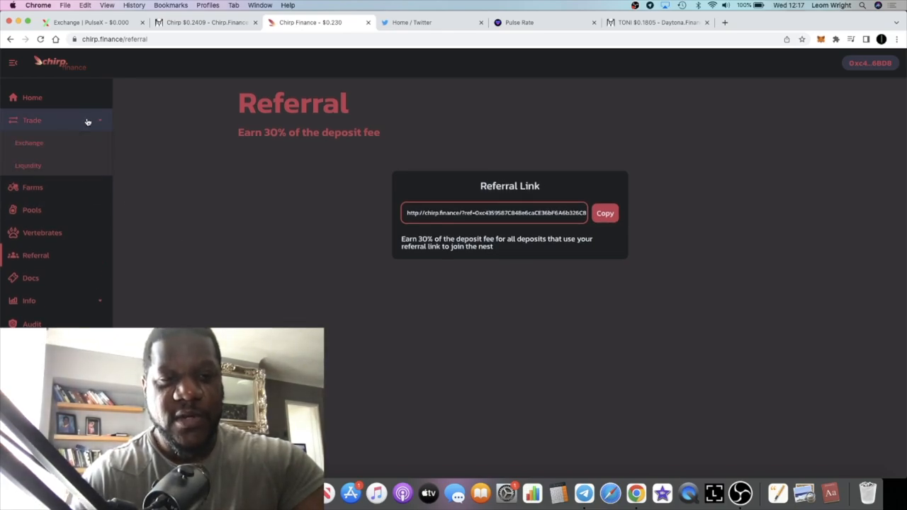
left_click(32, 120)
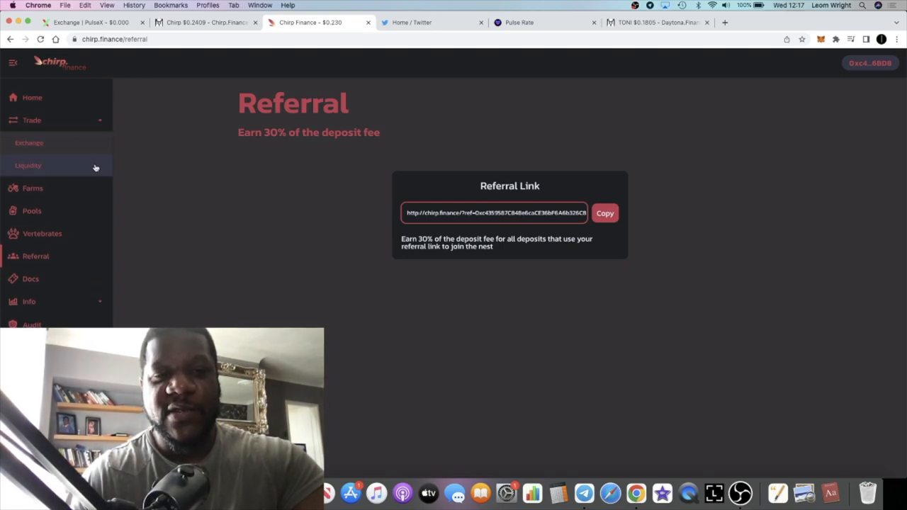
mouse_move(39, 166)
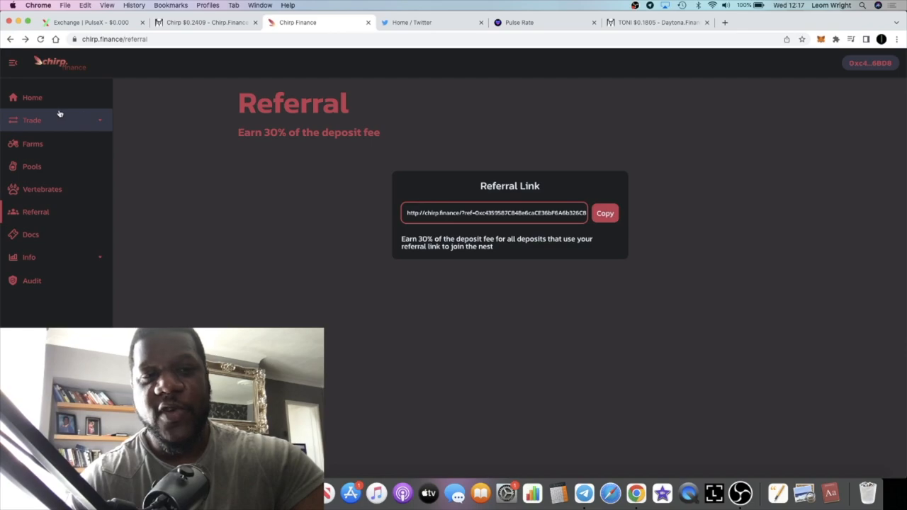
mouse_move(61, 166)
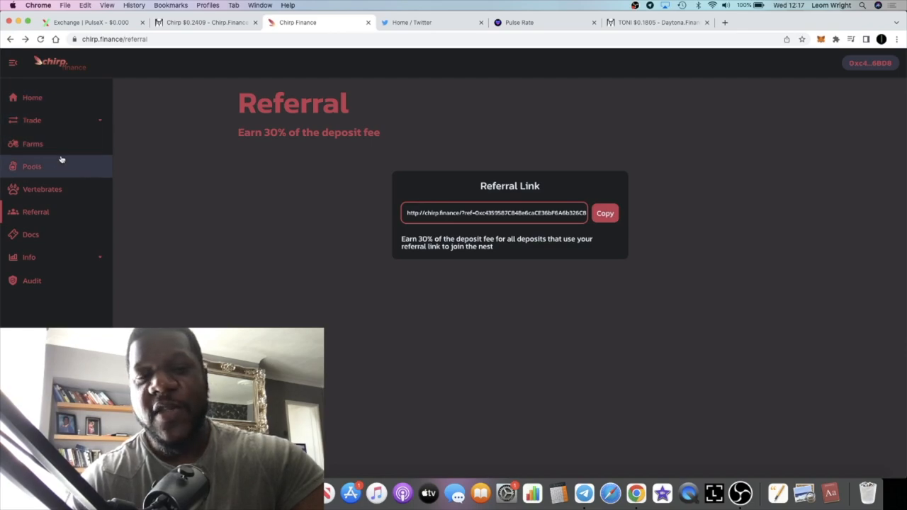
left_click(32, 144)
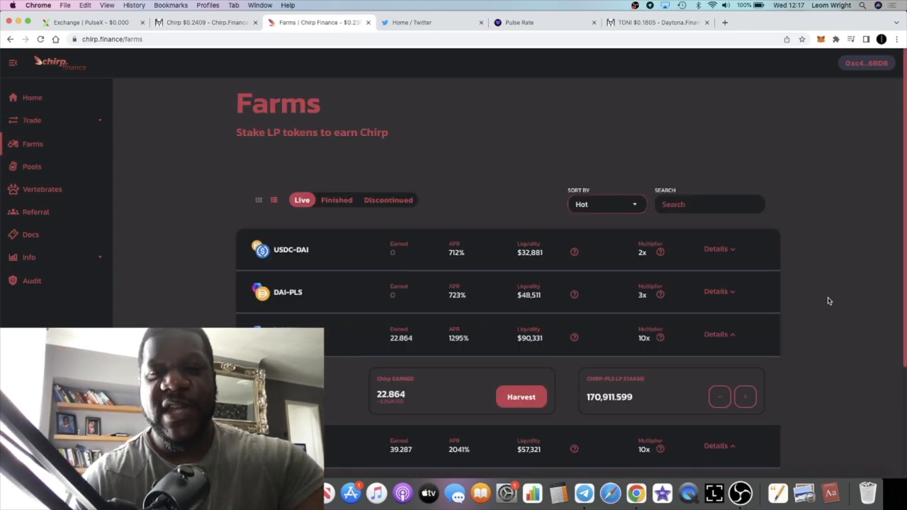